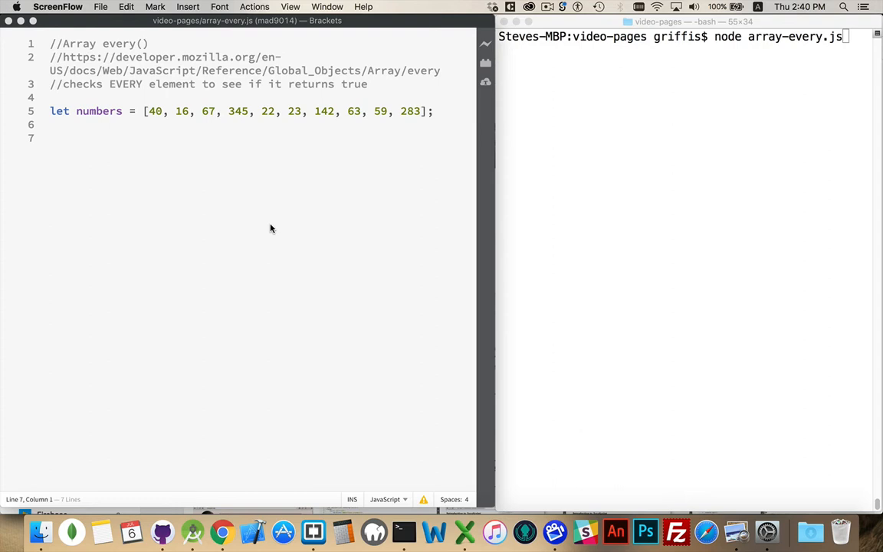
mouse_move(453, 121)
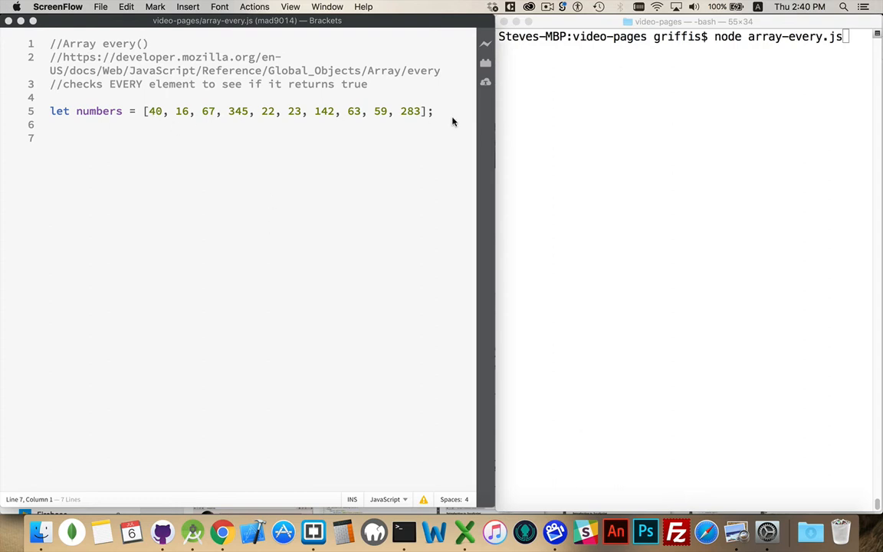
On line 7, begin declaring greaterThan20 as numbers.every(function(){ ... })
click(198, 142)
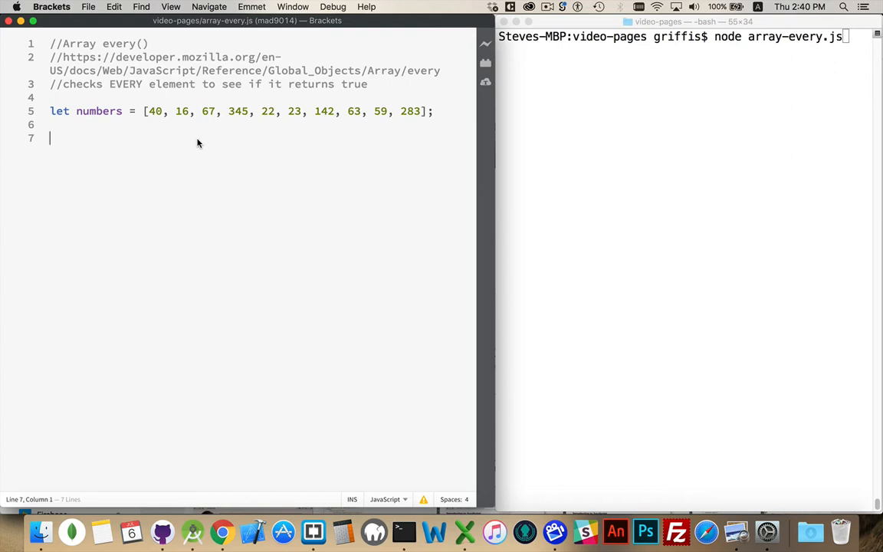
text(let)
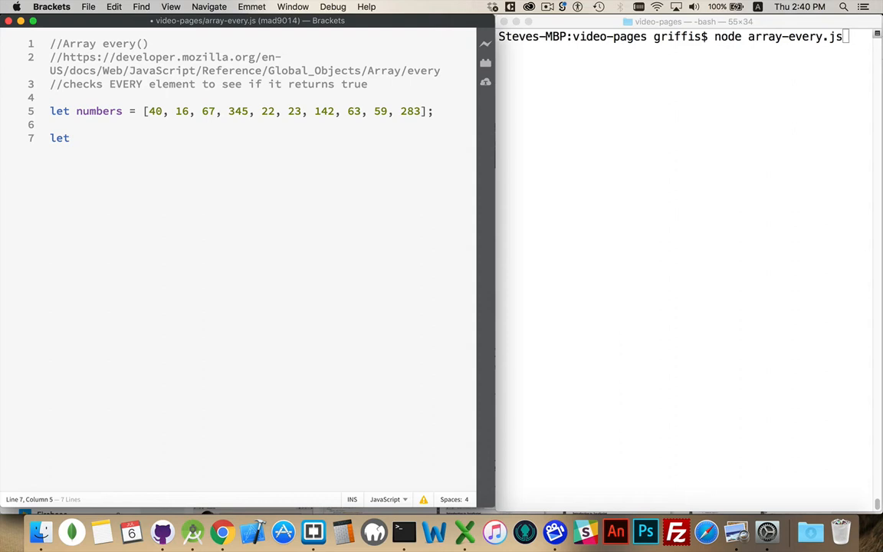
text(greater)
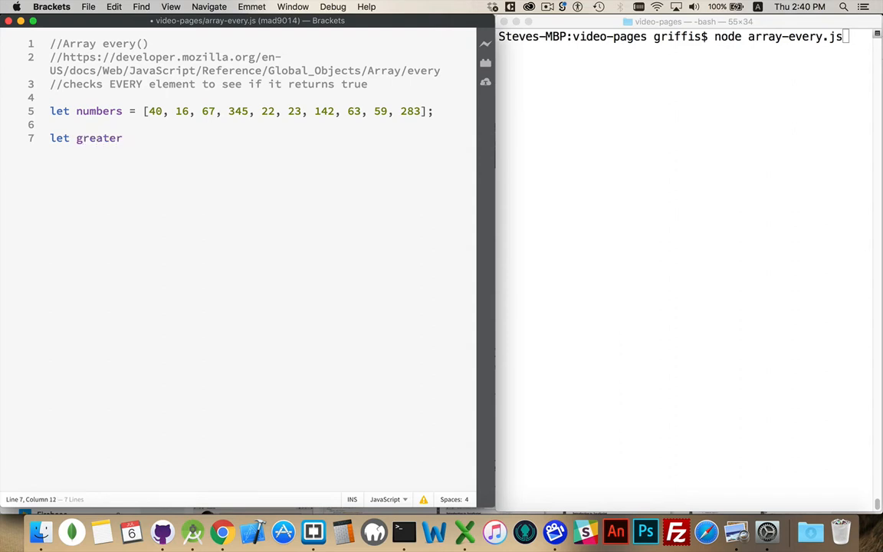
text(Than)
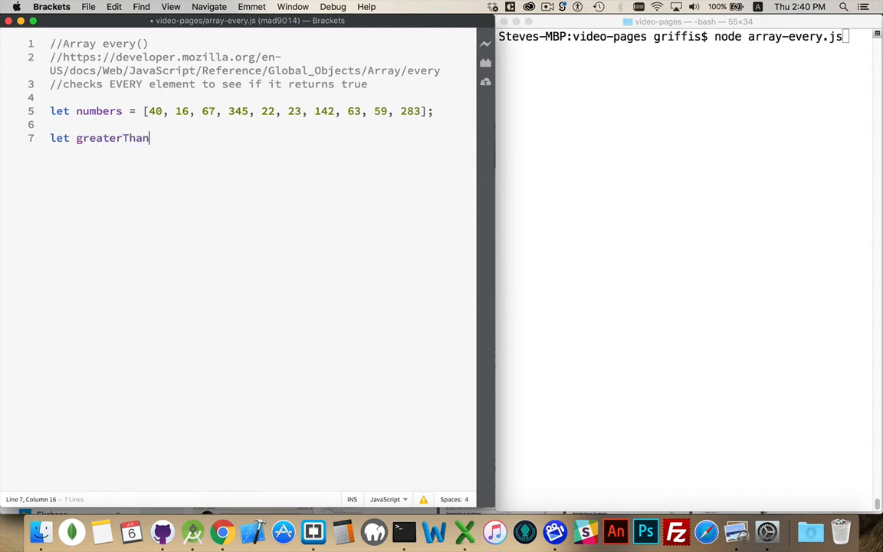
text(20)
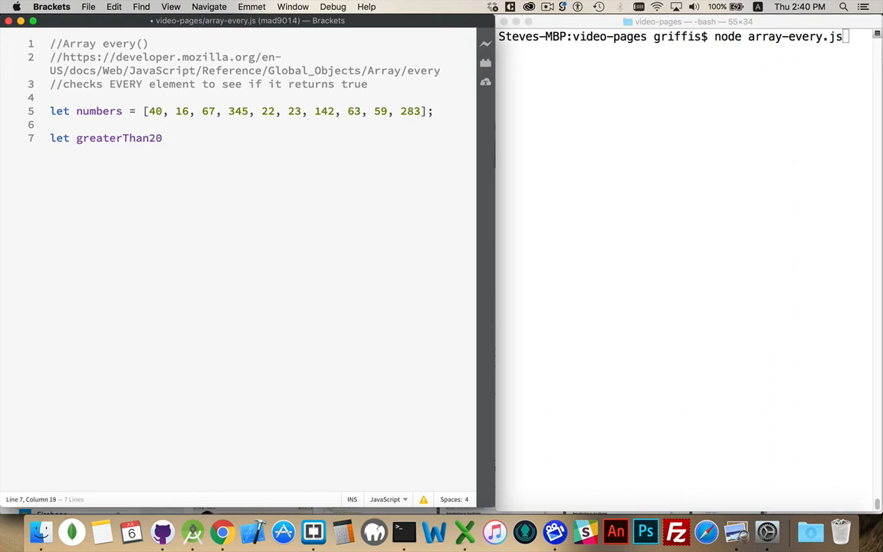
text(nu)
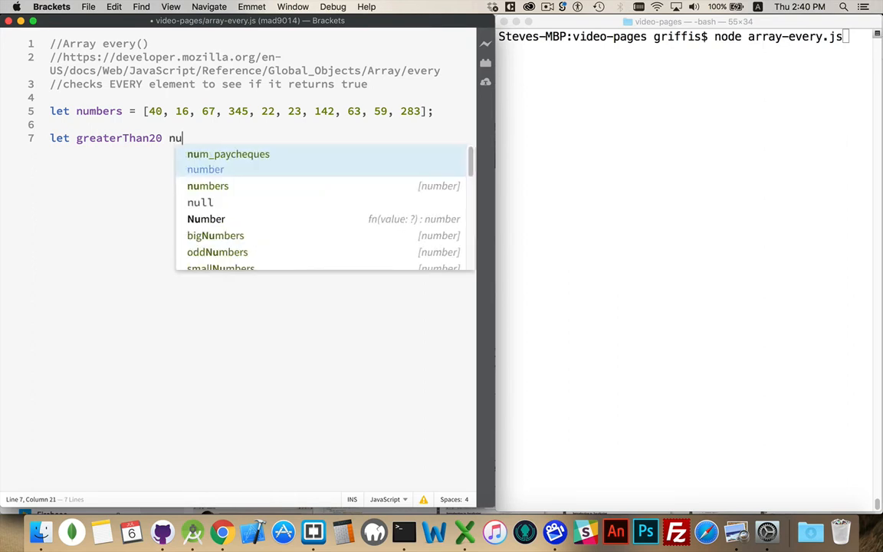
text(mbers.every()
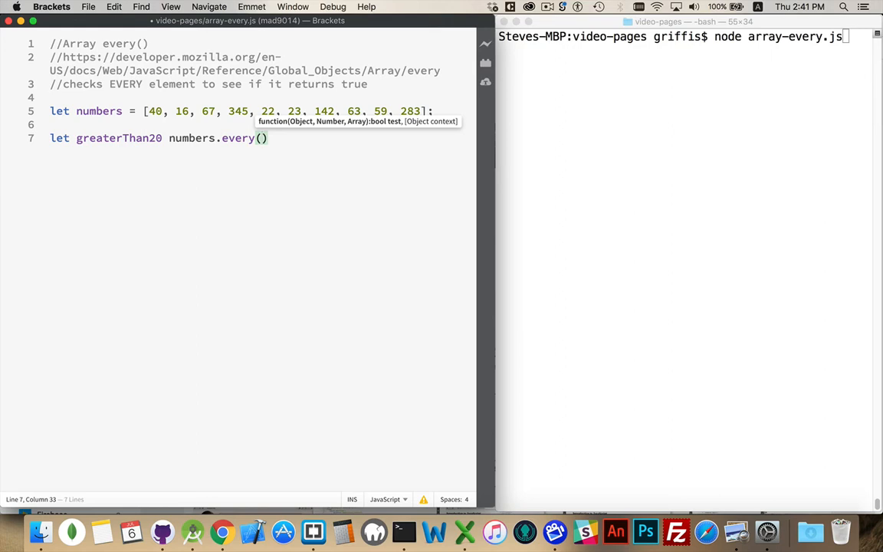
text(function())
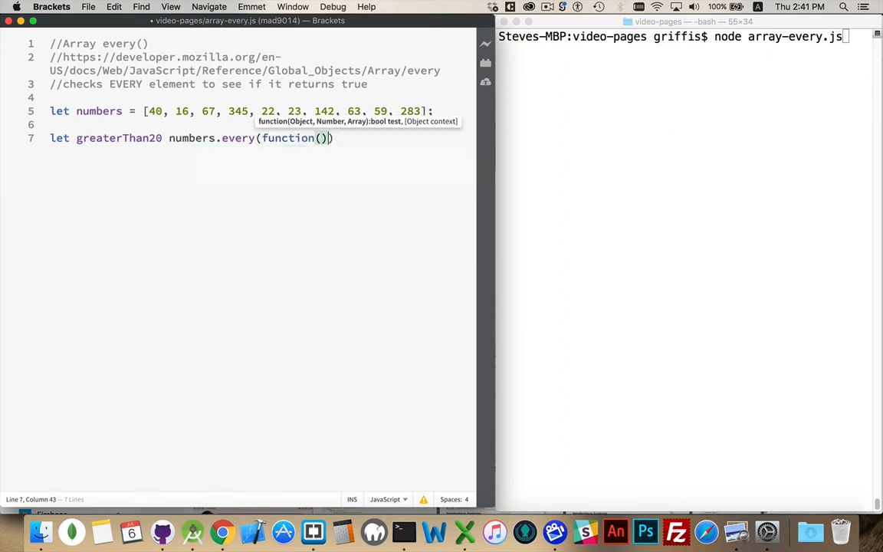
text({)
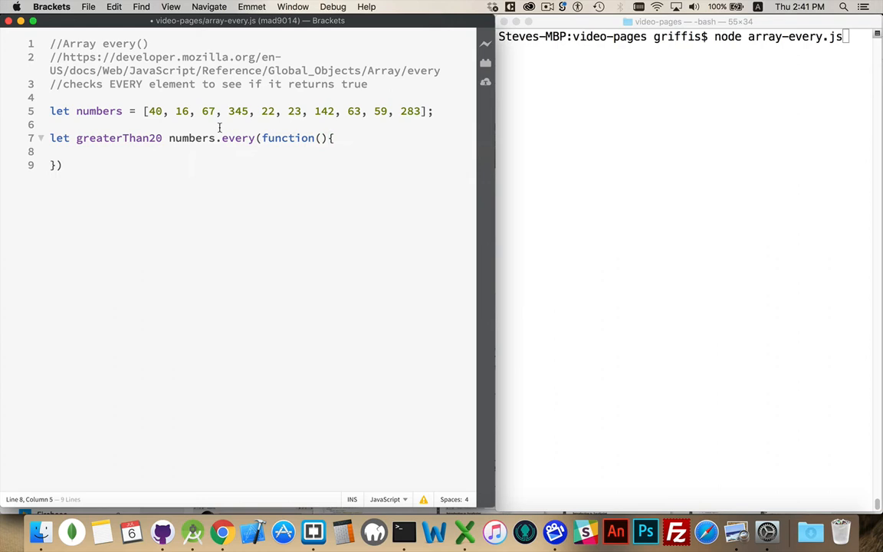
Give the callback a num parameter returning num > 20, and log greaterThan20
click(244, 138)
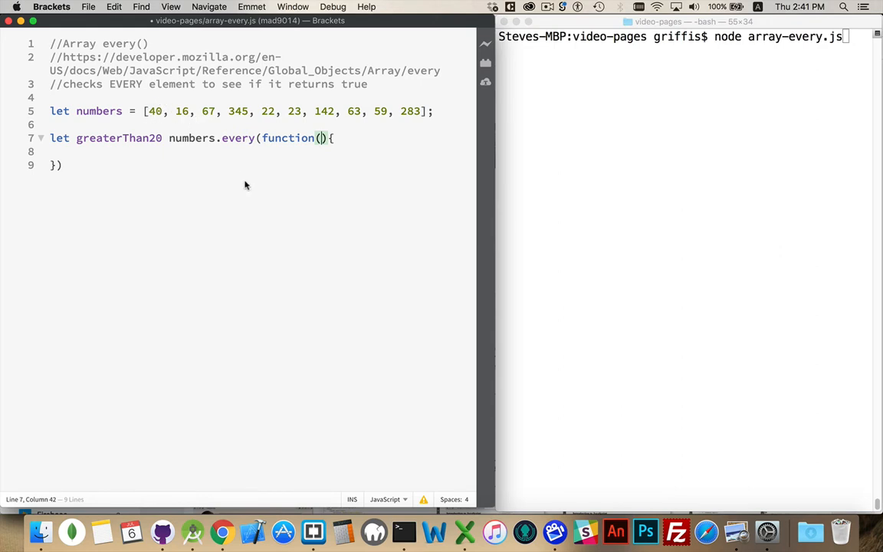
mouse_move(439, 147)
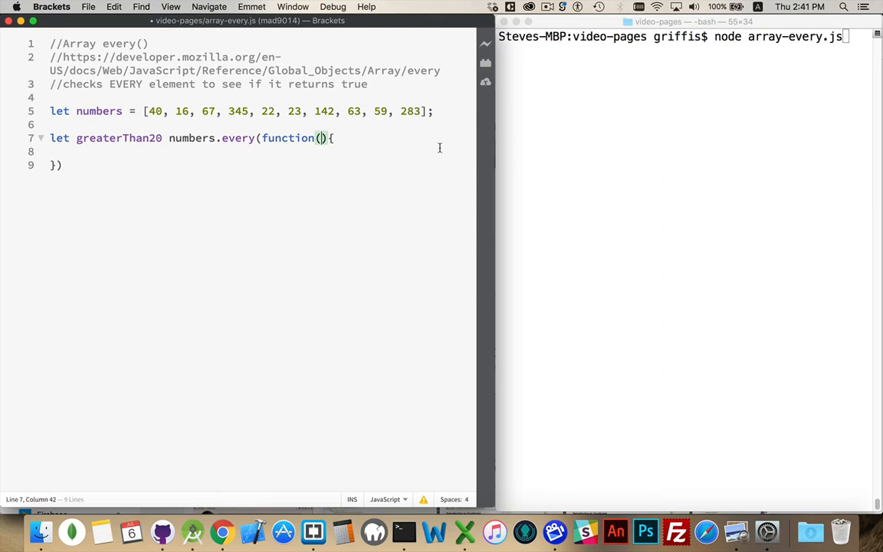
text(num)
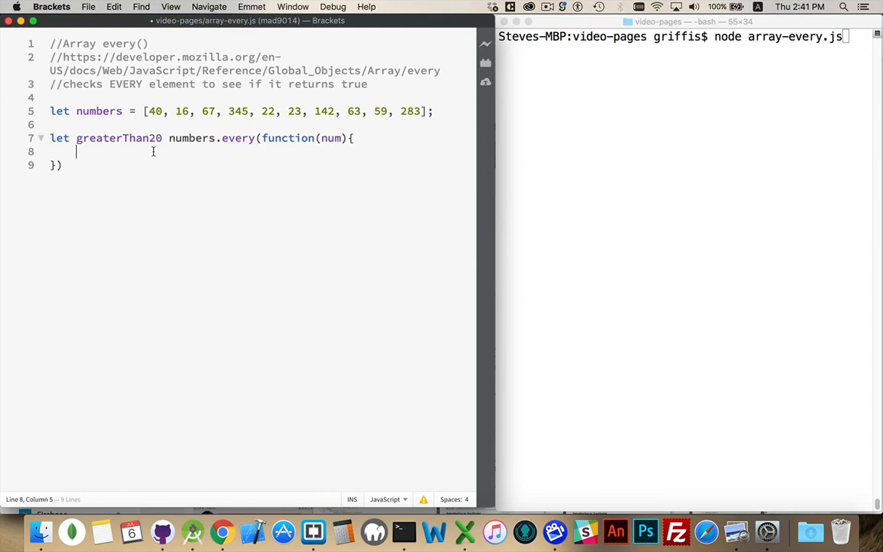
click(331, 138)
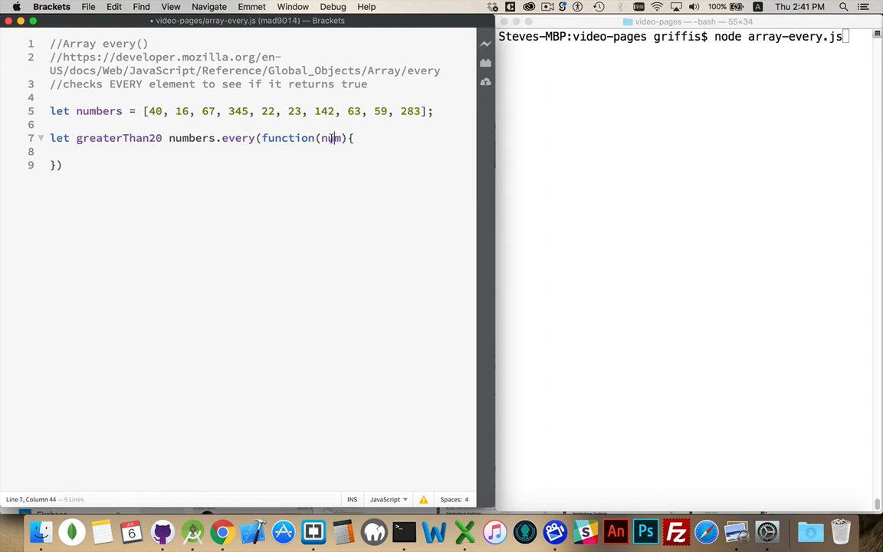
double_click(331, 138)
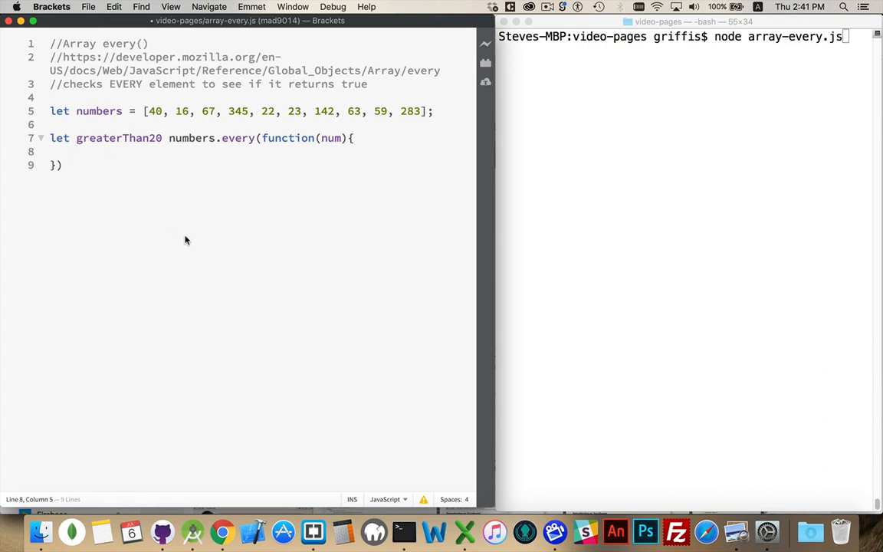
text(r)
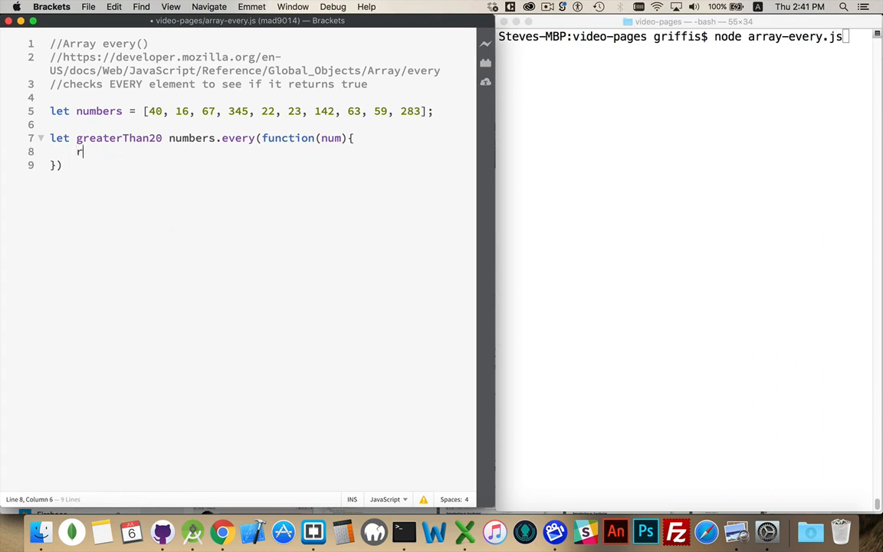
text(eturn)
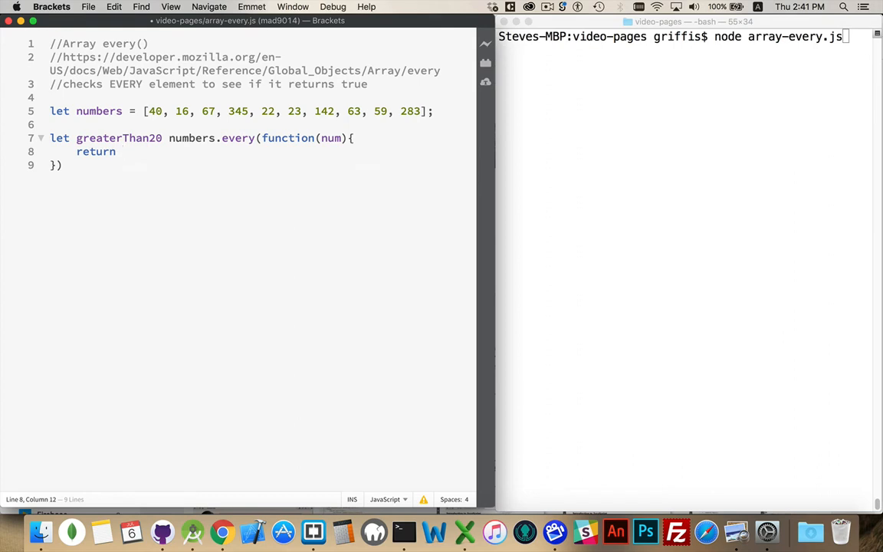
text(num >)
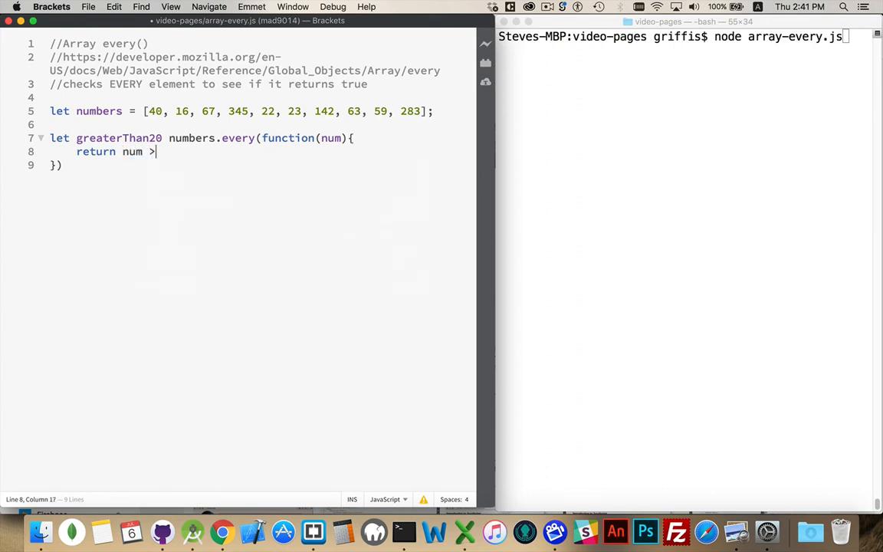
text(20;)
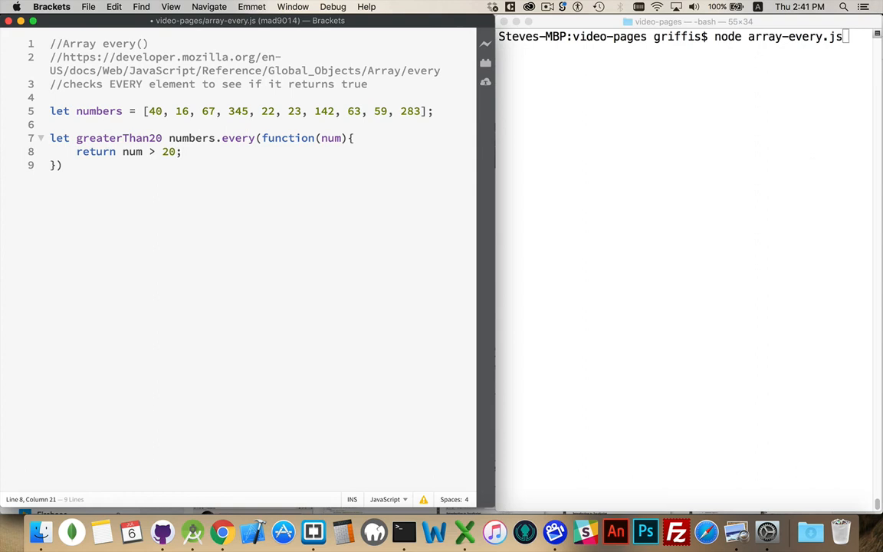
mouse_move(125, 209)
text(;)
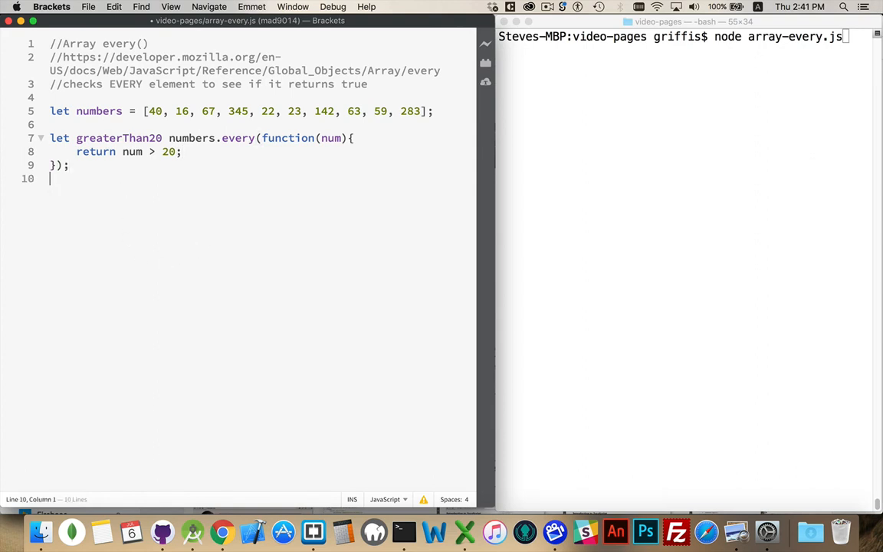
text(console.log()
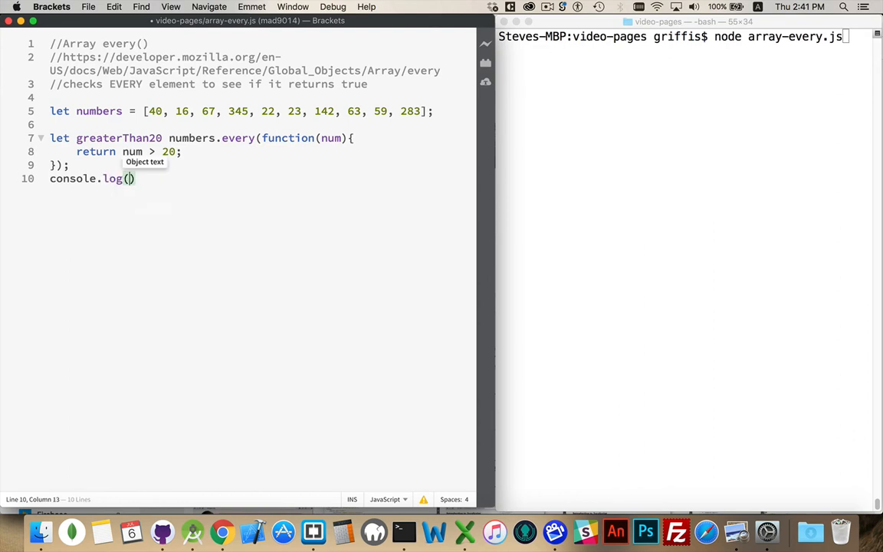
text(greaterThan20)
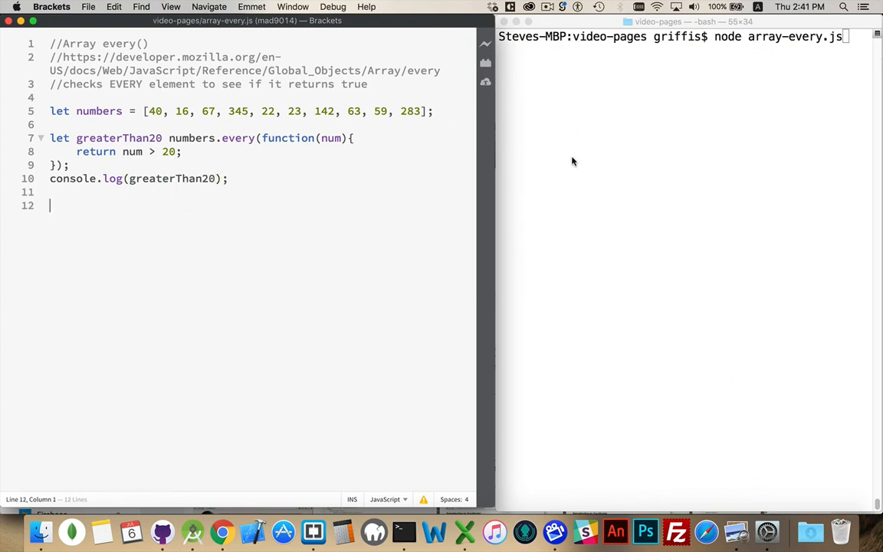
Rerun node array-every.js in Terminal, now printing false instead of a SyntaxError
key(return)
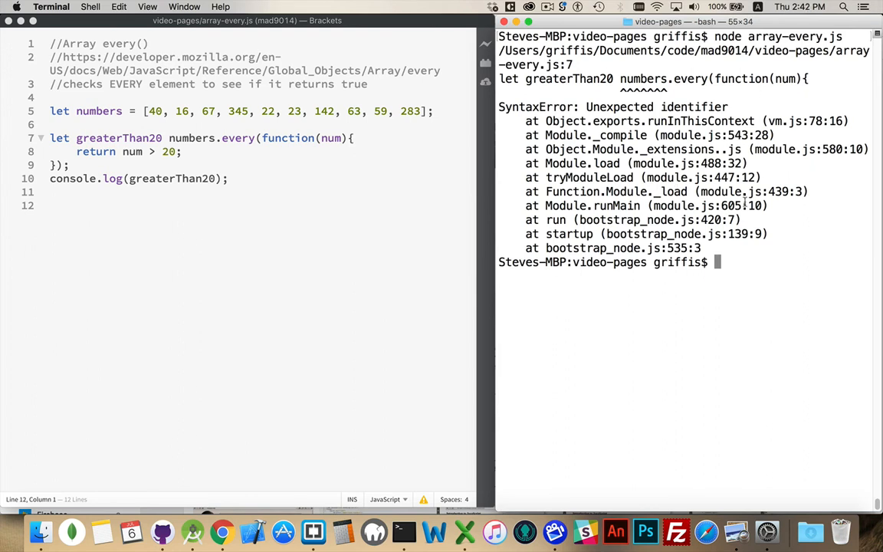
mouse_move(189, 127)
text( =)
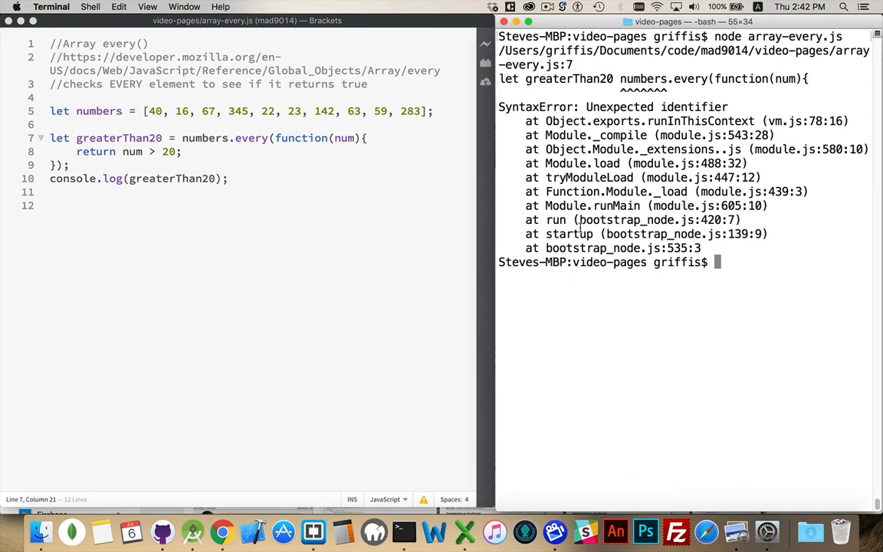
key(Return)
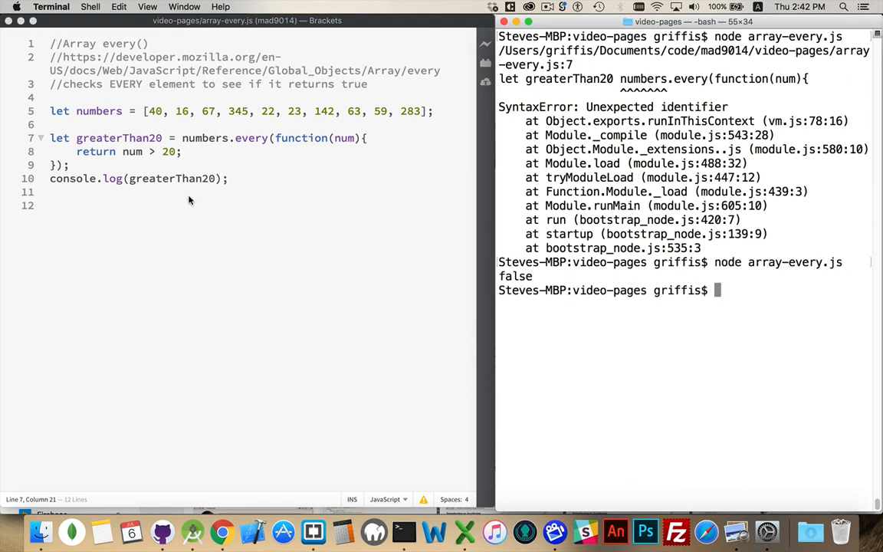
mouse_move(204, 200)
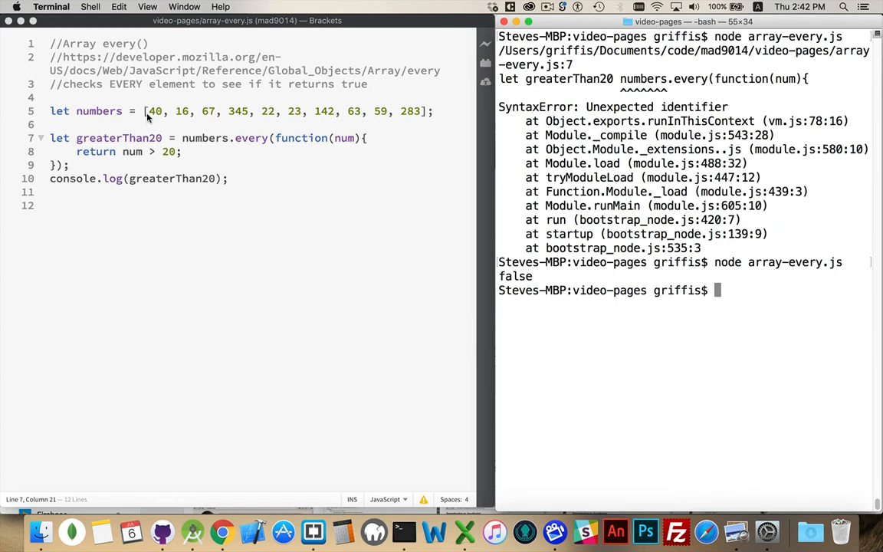
mouse_move(230, 179)
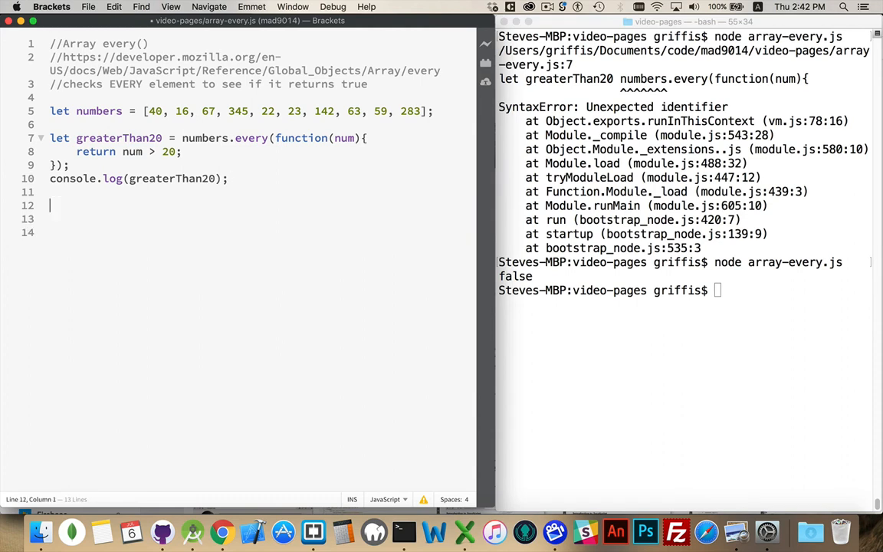
Declare let greaterThan10 = numbers.every(function(num) ...)
text(let)
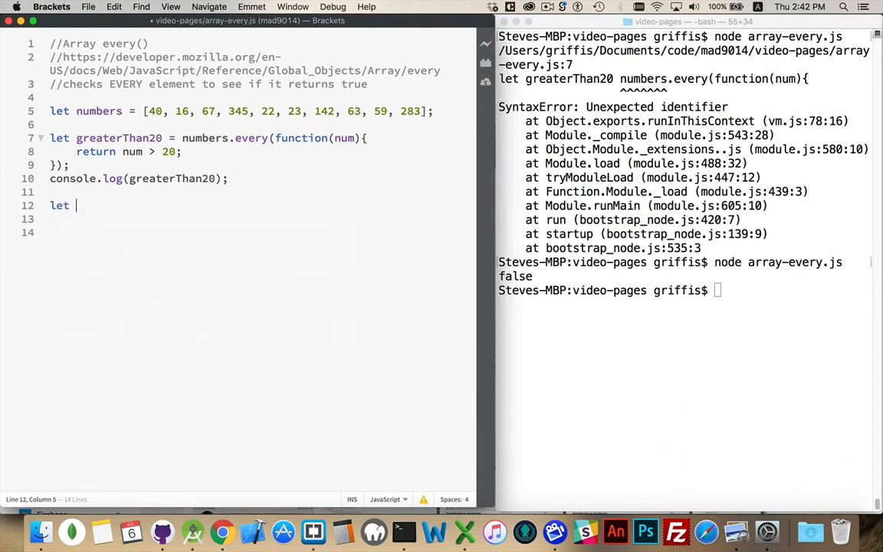
text(greaterThan10)
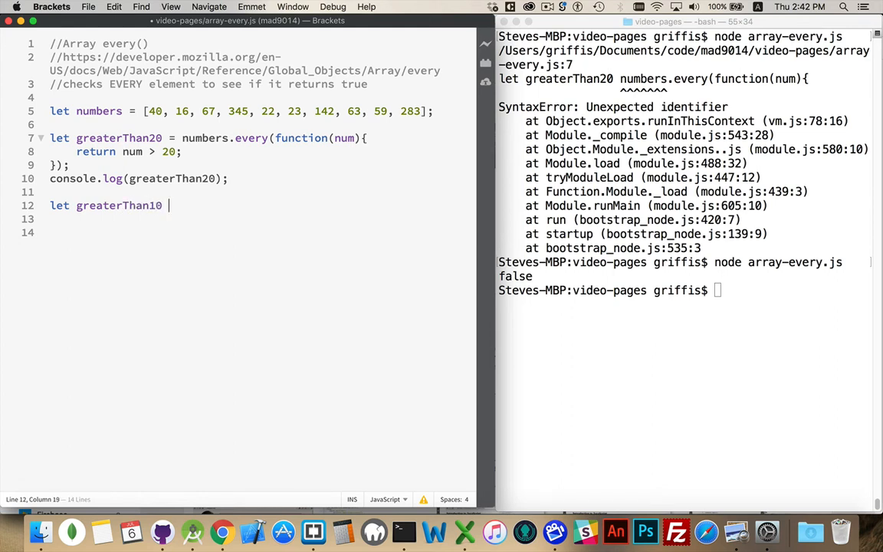
text(= numbers)
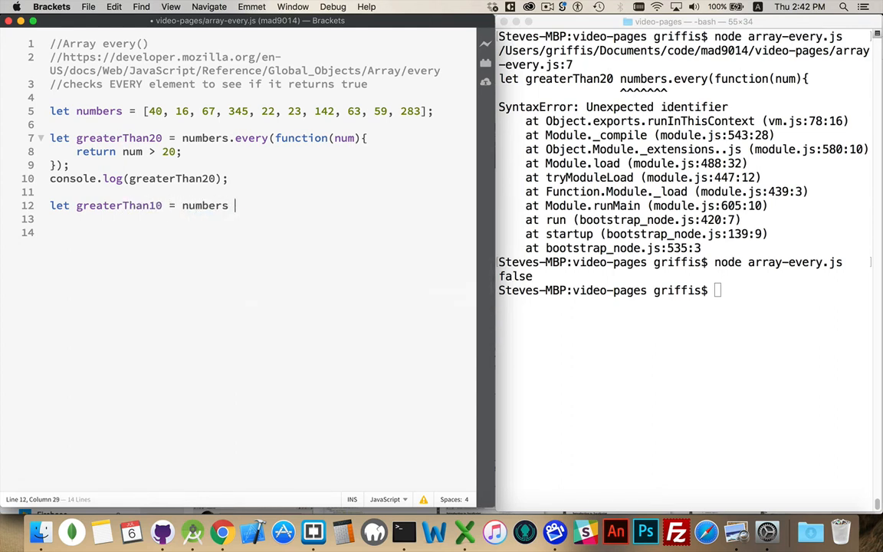
text(.every)
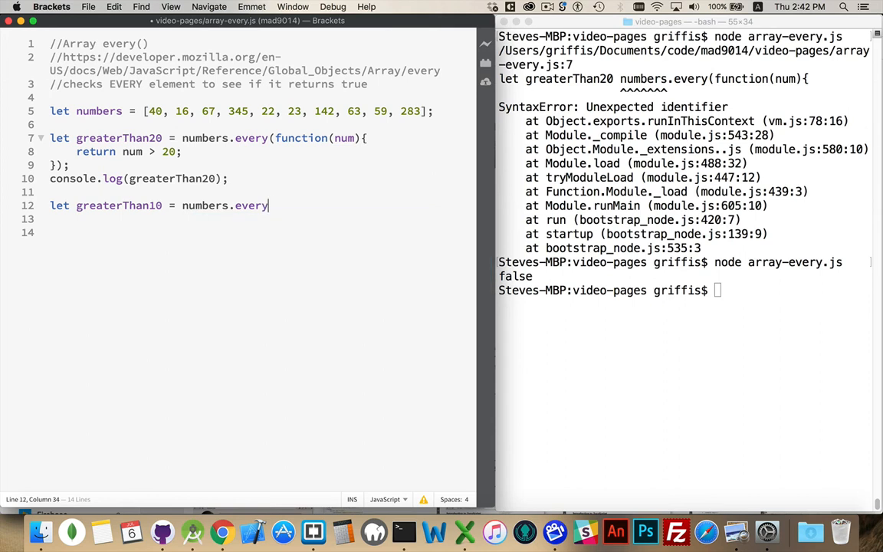
text((function())
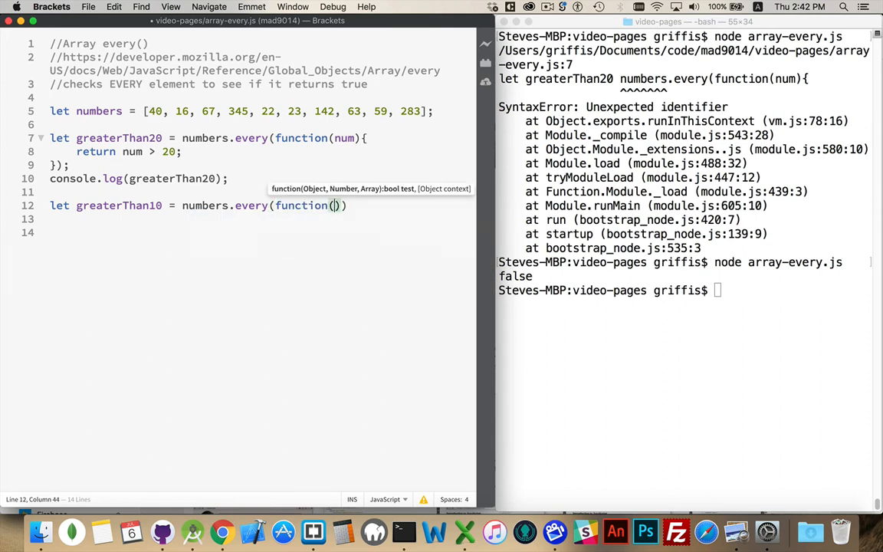
text(num)
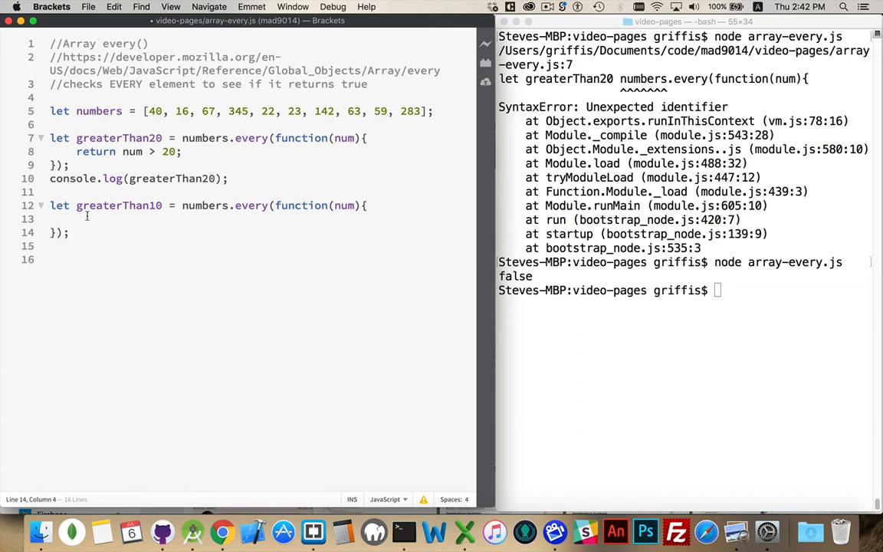
Make the callback return num > 10, then log '\n' and greaterThan10
double_click(345, 206)
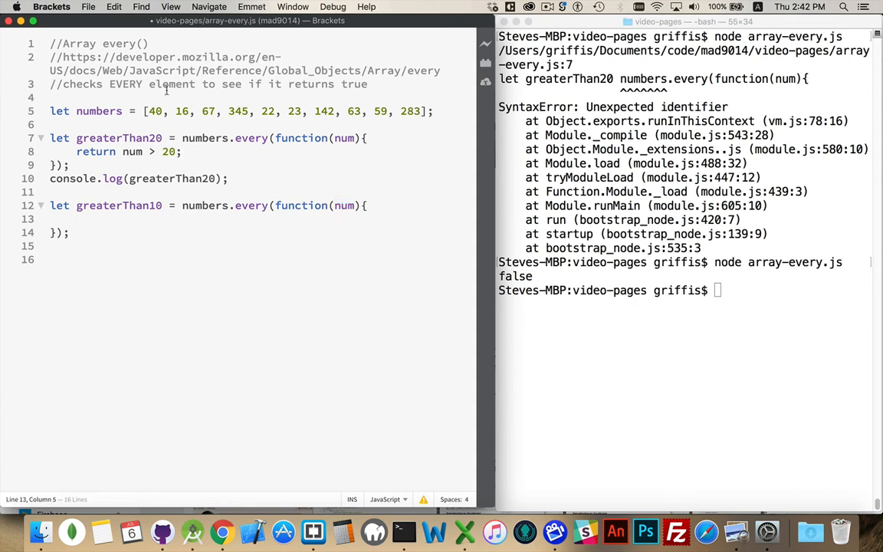
mouse_move(221, 294)
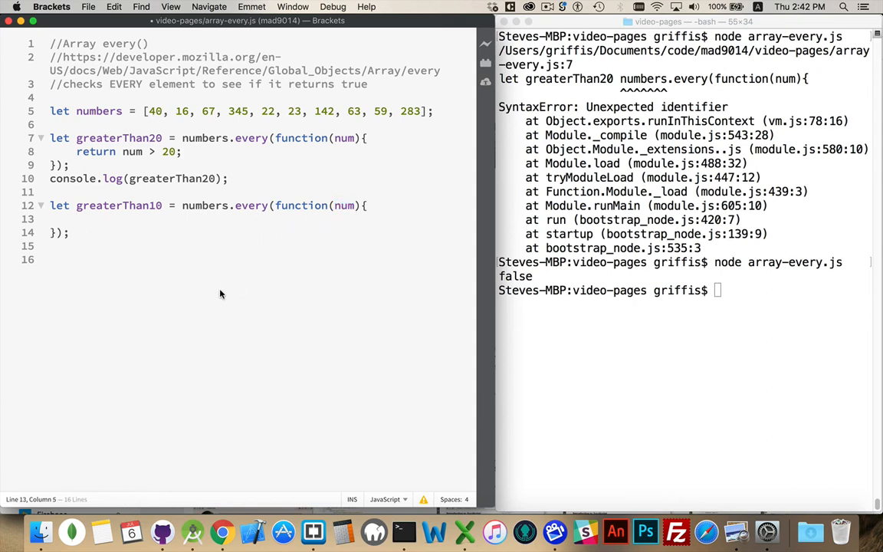
text(return num)
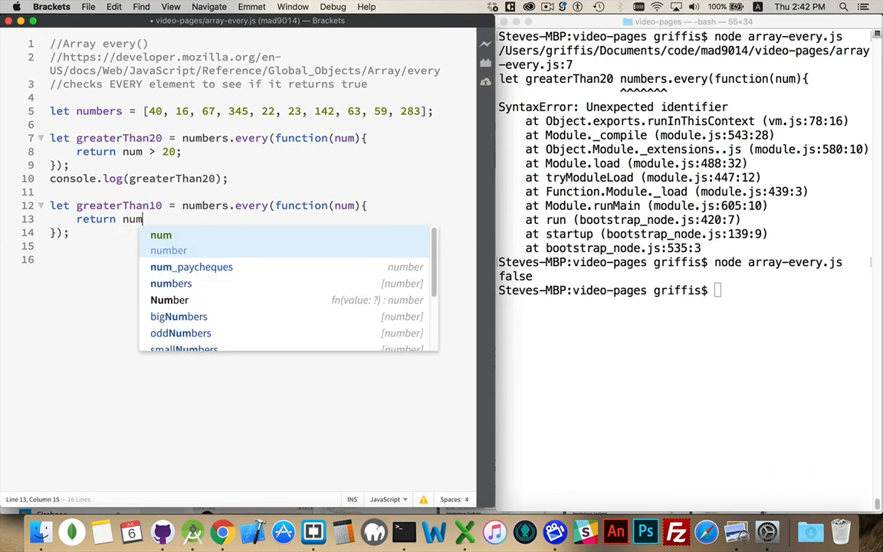
text(> 10;)
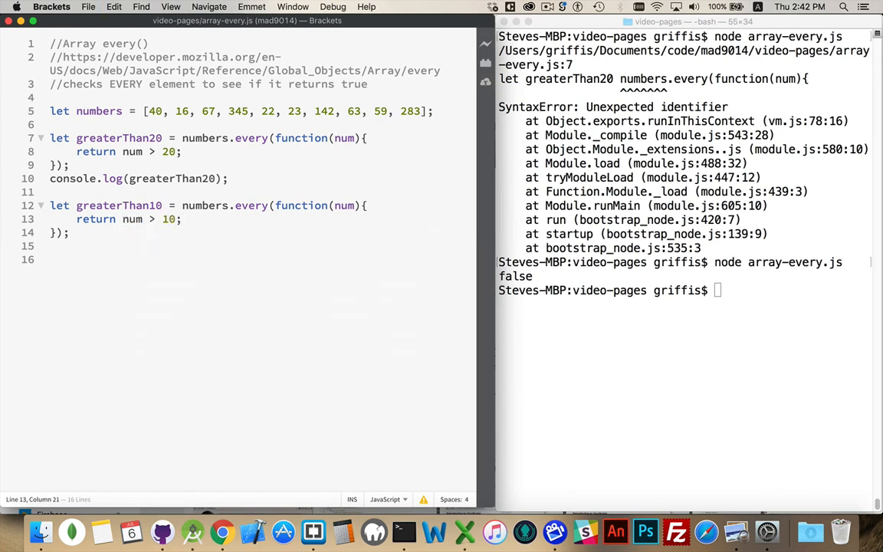
text(console.log()
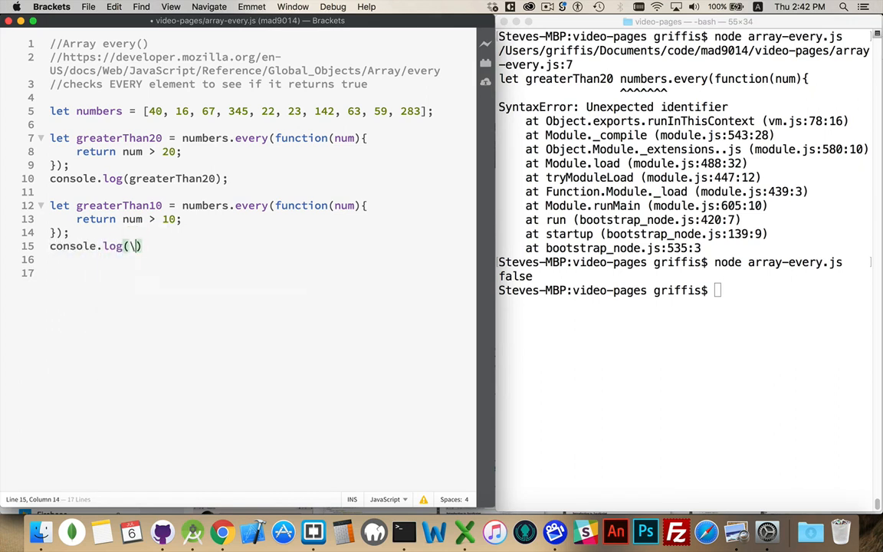
text('\n',)
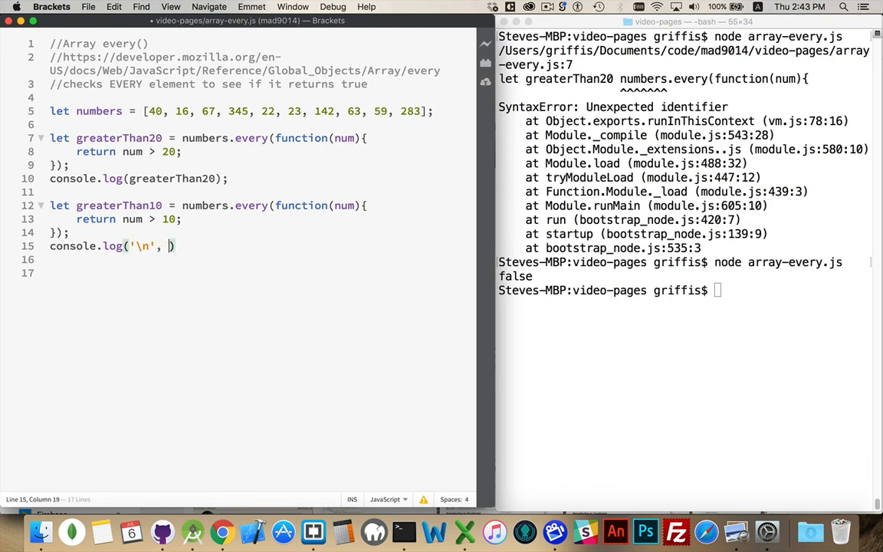
text(greaterThan10)
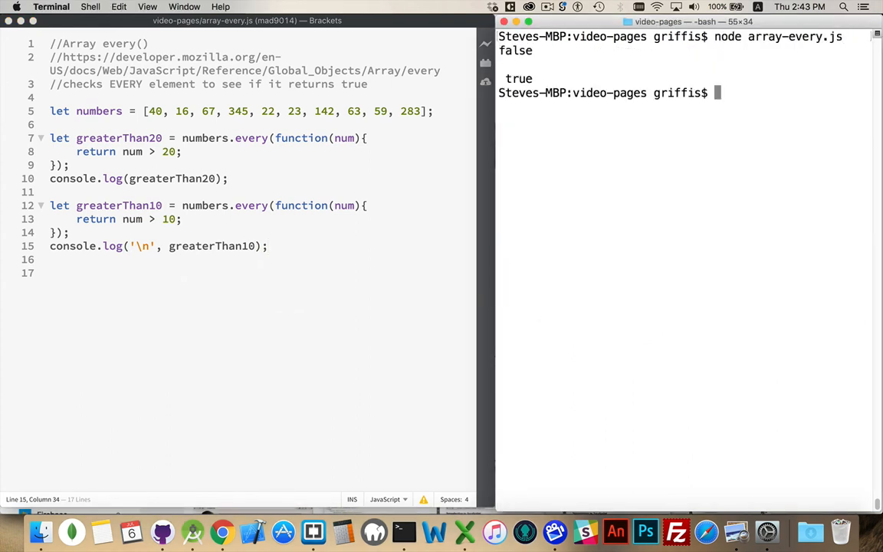
Highlight the true output and the 10 threshold, placing the cursor after the callback's opening line
double_click(515, 50)
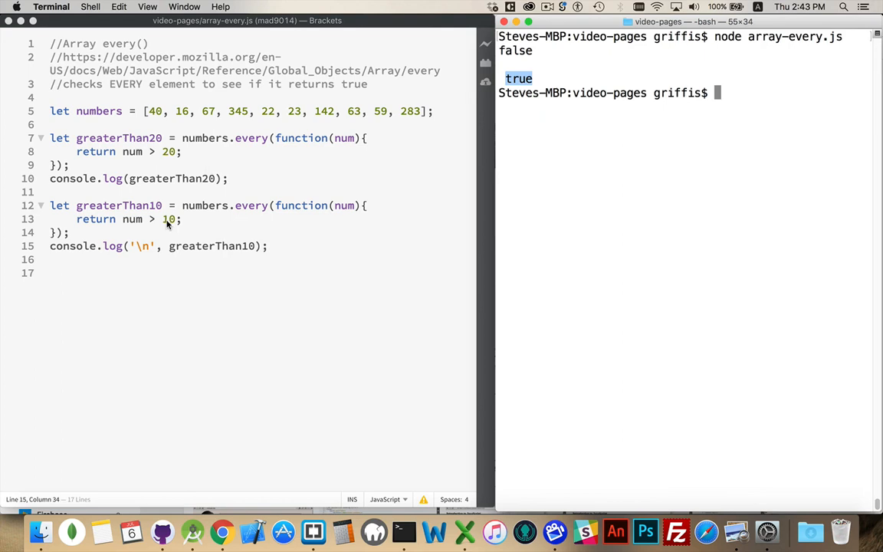
double_click(168, 219)
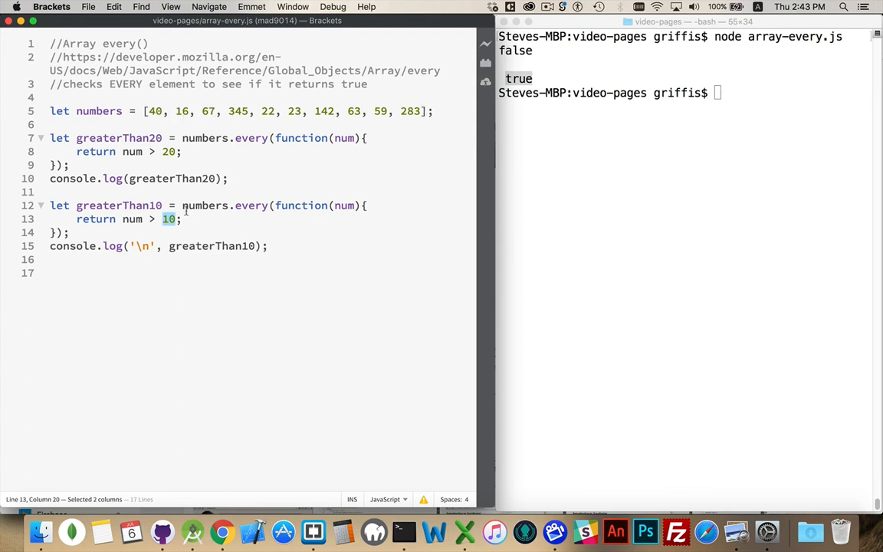
click(368, 206)
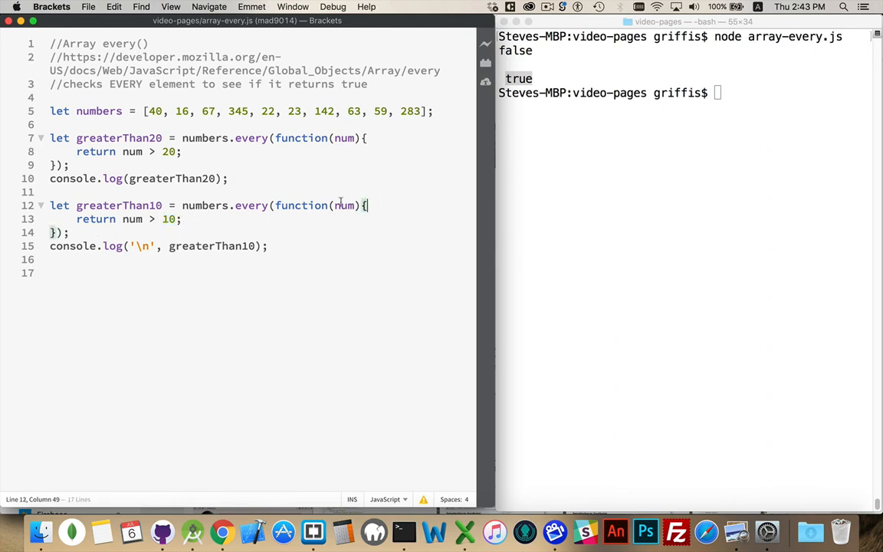
Begin typing console.log(num) inside the greaterThan10 callback and highlight the false output
text(console.log(num);)
click(686, 93)
text(node array-every.js)
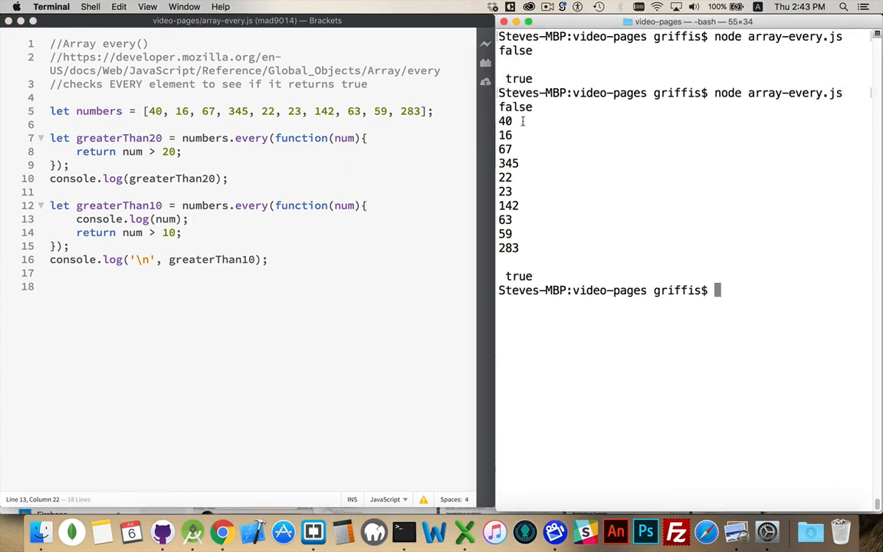
double_click(515, 107)
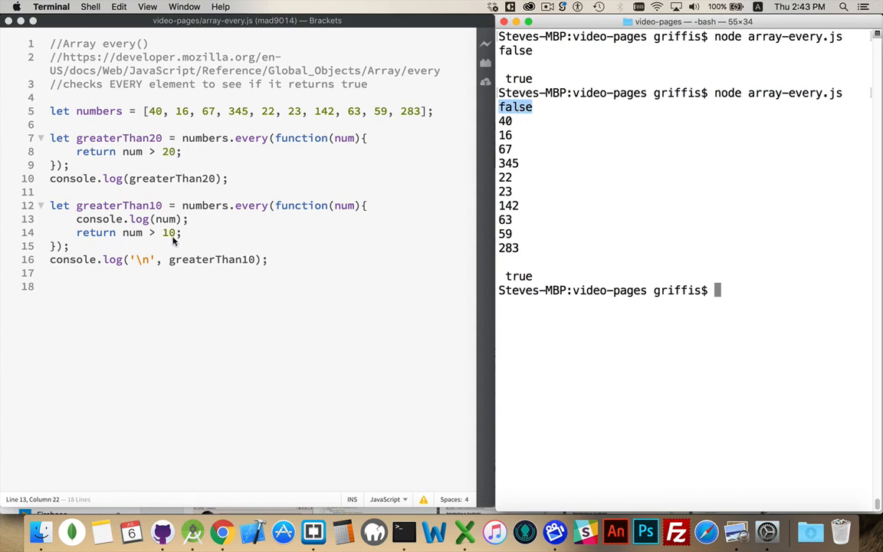
mouse_move(271, 221)
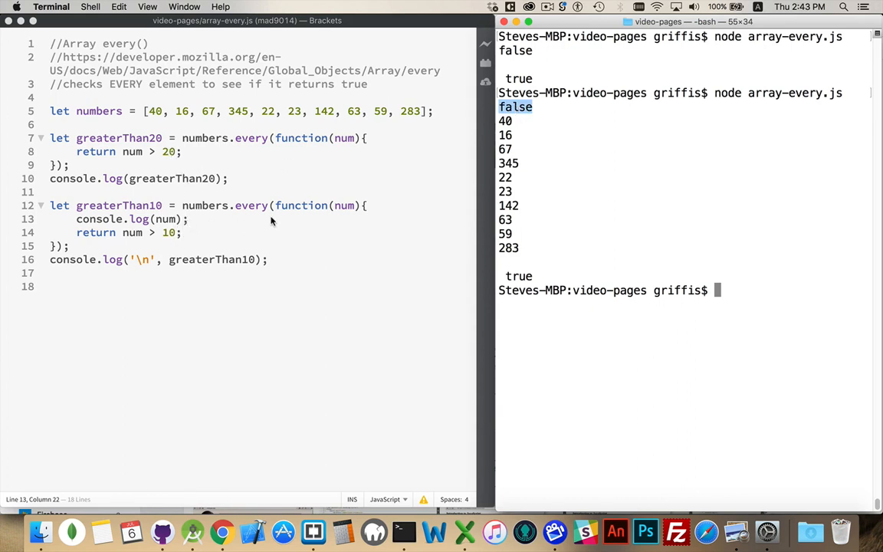